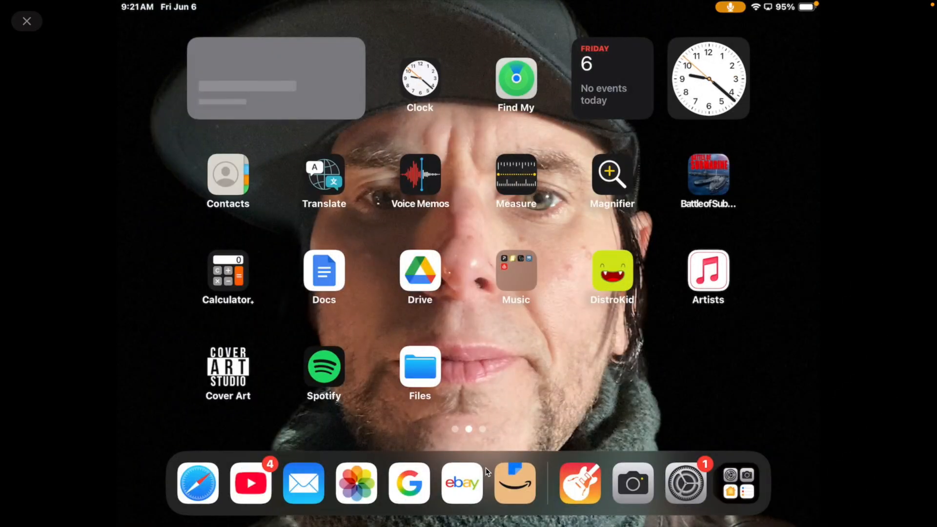
Launch GarageBand to the Glam Rock guitar amp and dismiss the AirPlay delay notice.
left_click(579, 484)
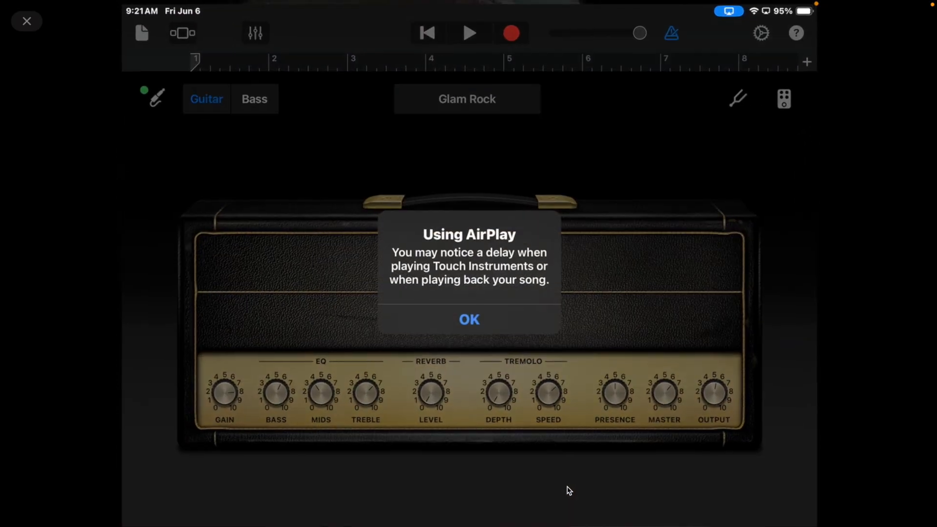
left_click(469, 319)
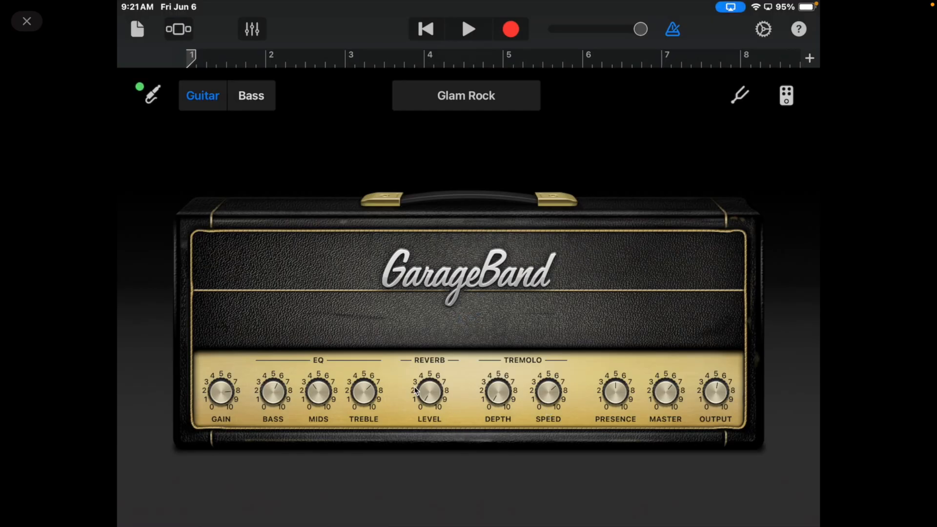
mouse_move(155, 101)
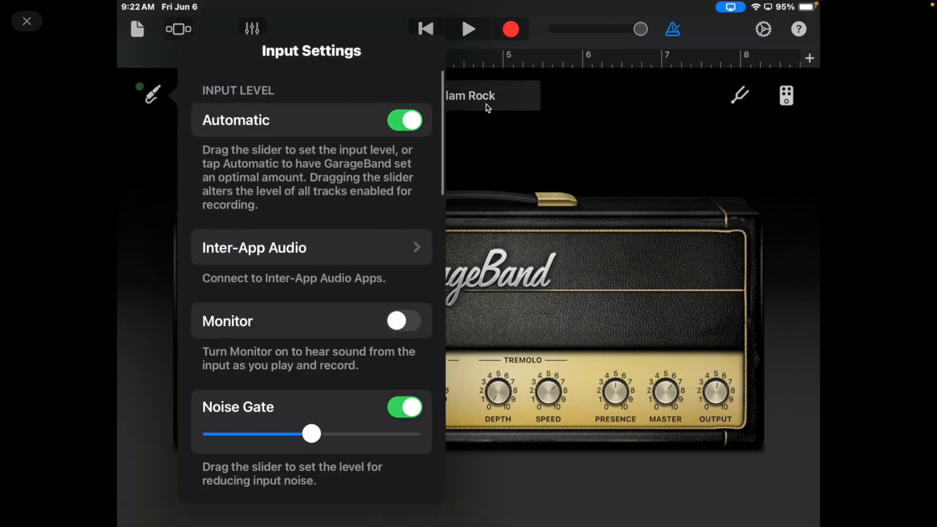
Switch the Automatic input level off and raise the manual level slider to maximum.
left_click(405, 120)
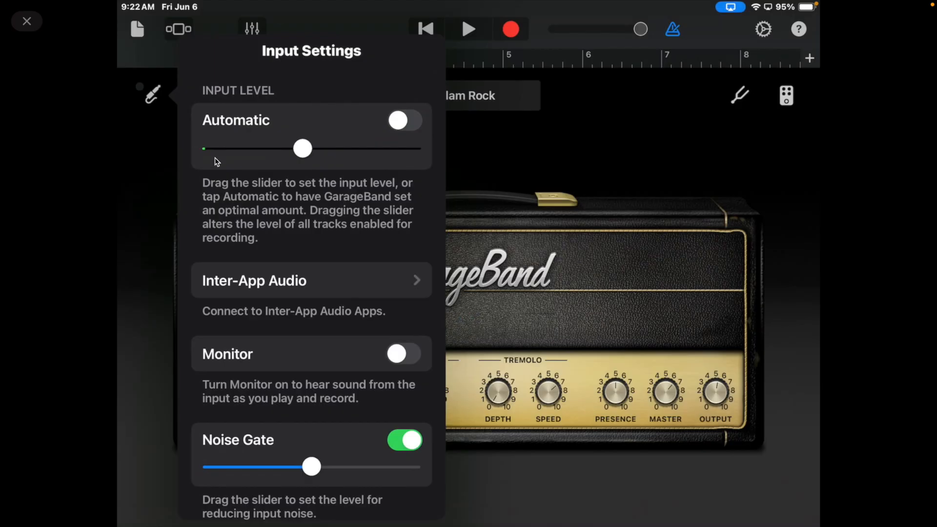
mouse_move(300, 124)
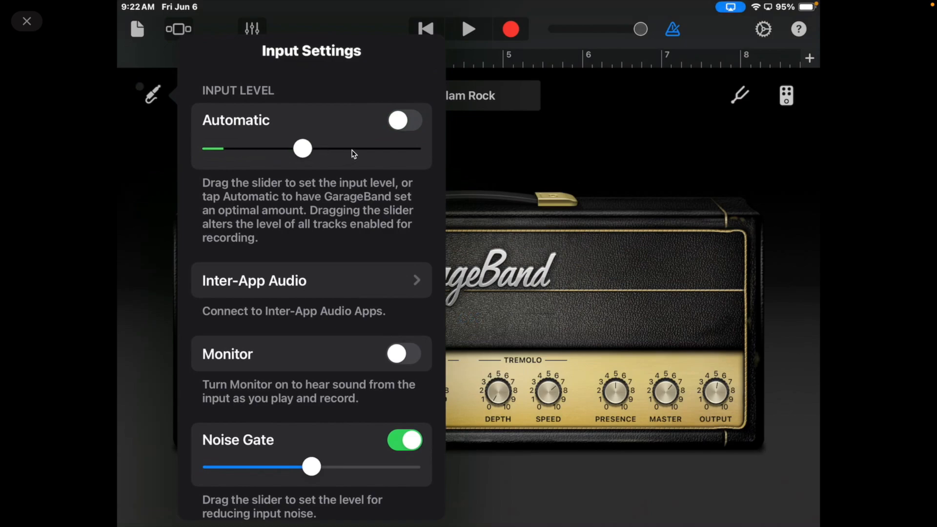
mouse_move(365, 152)
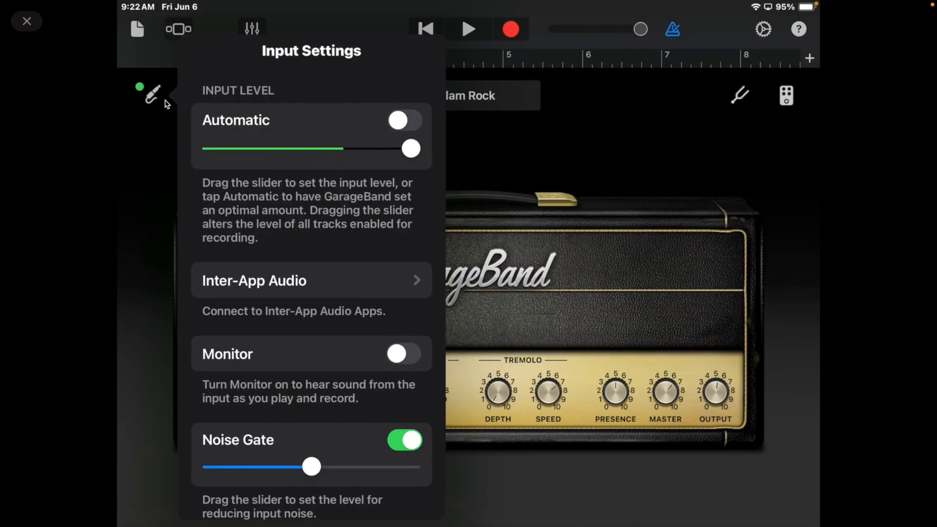
left_click_drag(411, 148, 350, 148)
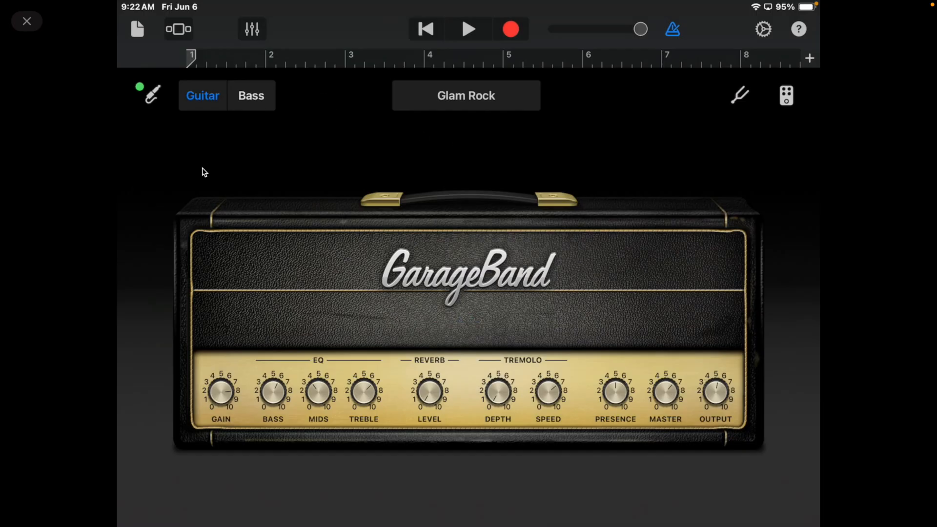
mouse_move(146, 64)
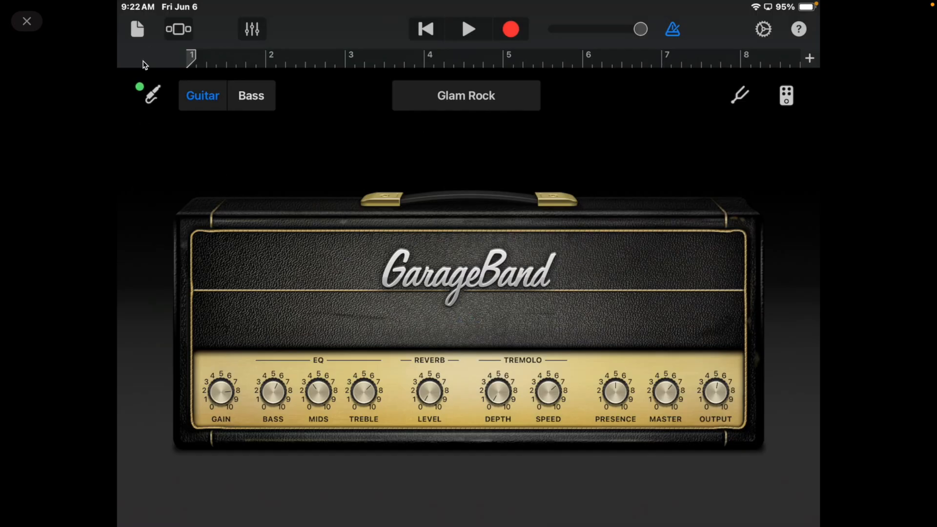
Reopen Input Settings showing the manual level now at about two-thirds.
left_click(152, 96)
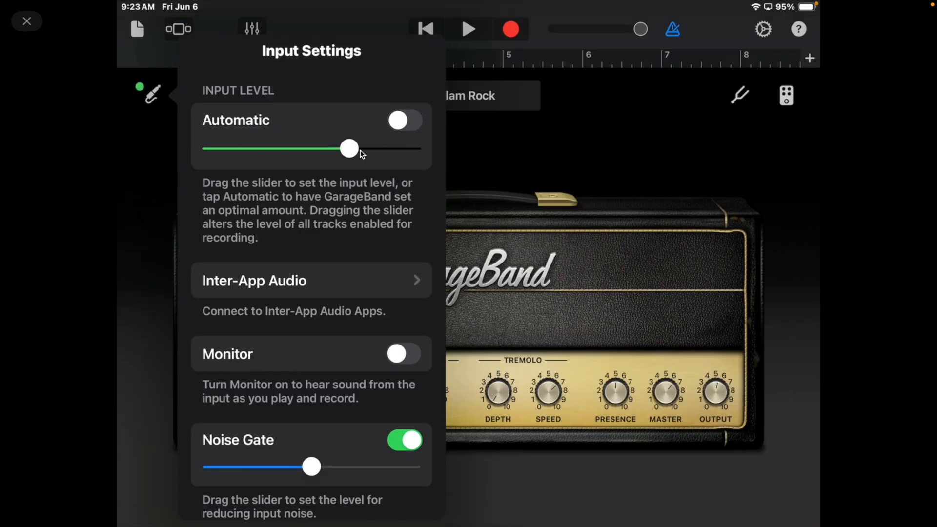
Nudge the manual level slider, then switch Automatic input level back on.
left_click_drag(349, 149, 349, 149)
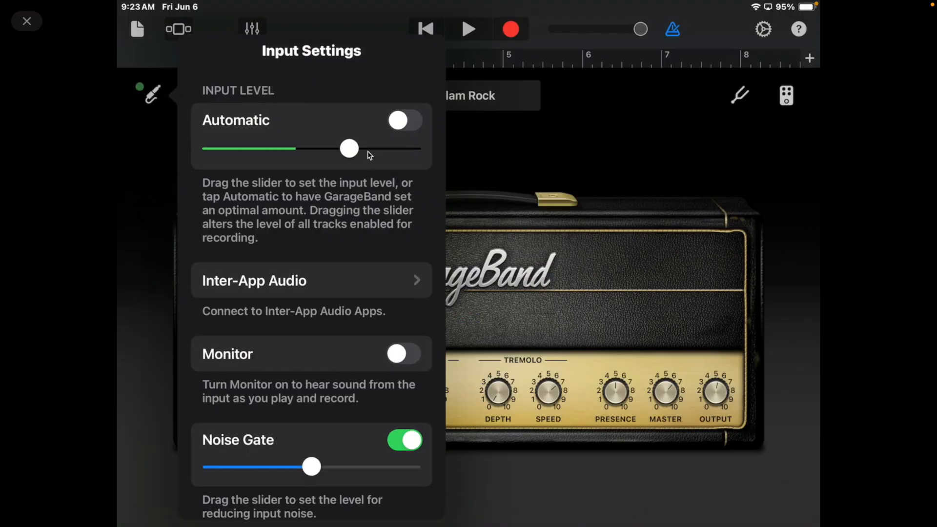
mouse_move(389, 140)
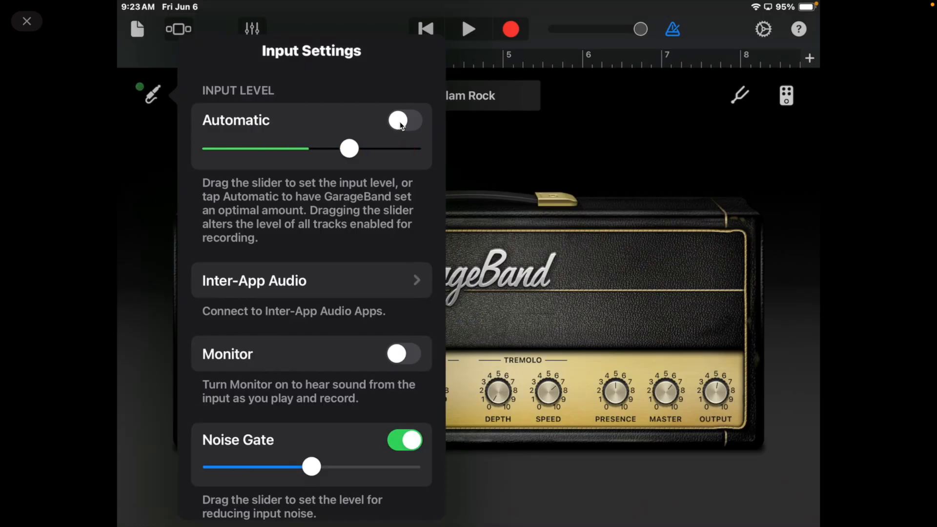
left_click(404, 120)
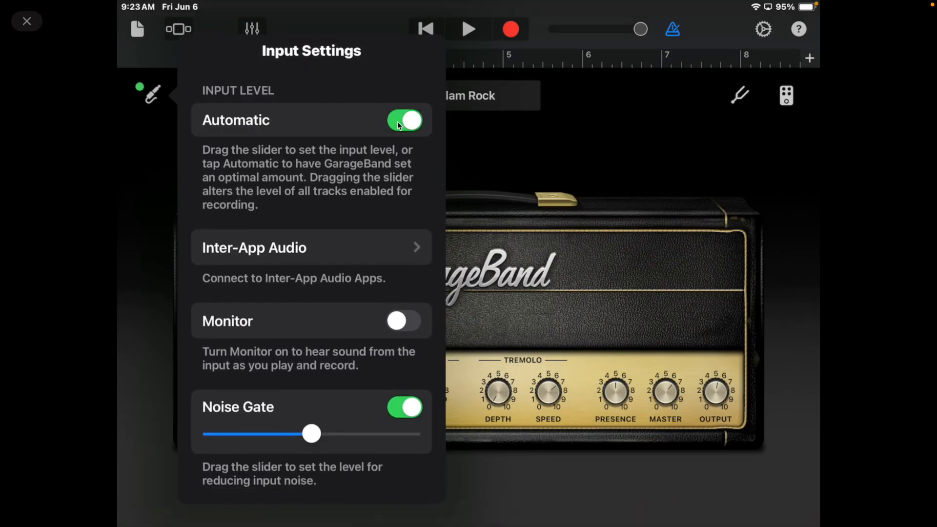
mouse_move(400, 299)
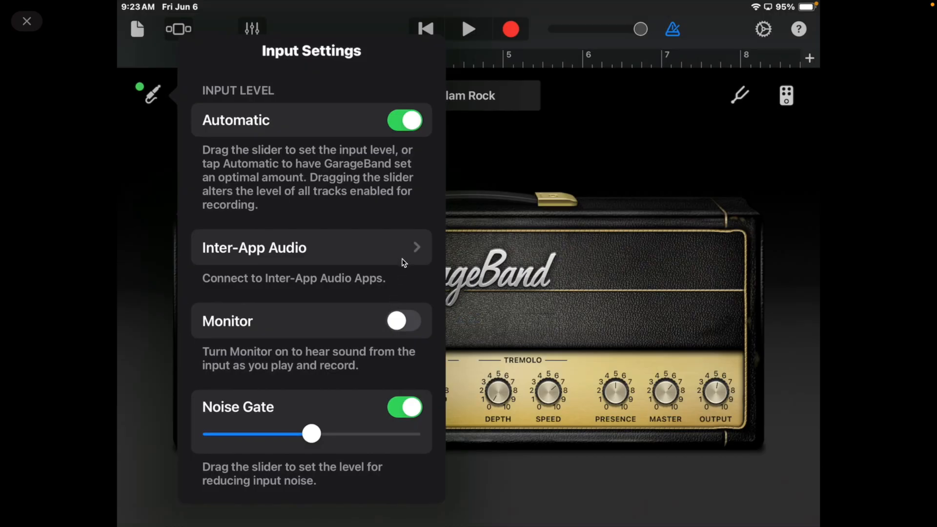
mouse_move(406, 256)
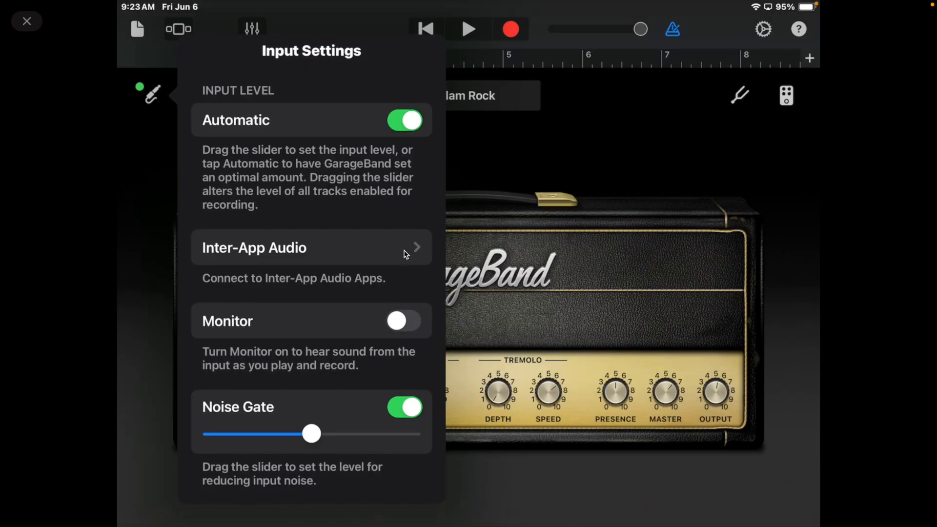
left_click(310, 247)
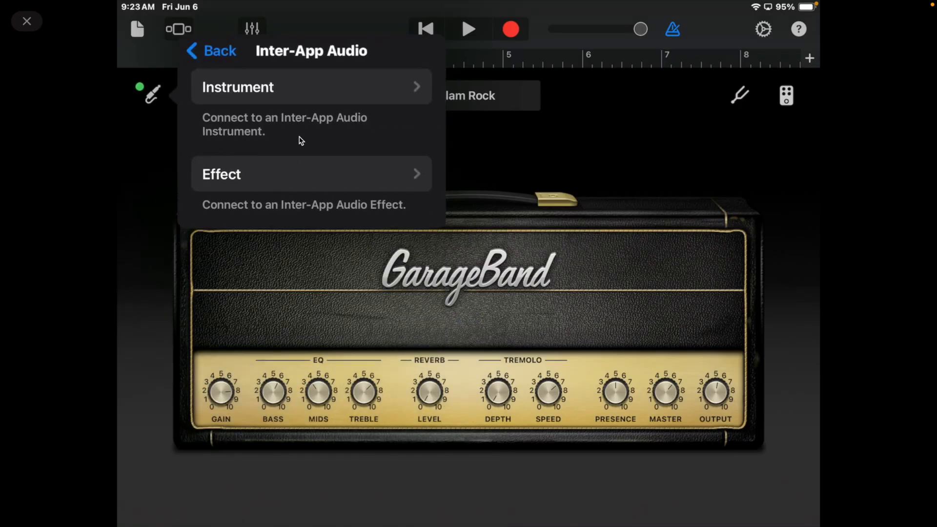
mouse_move(365, 188)
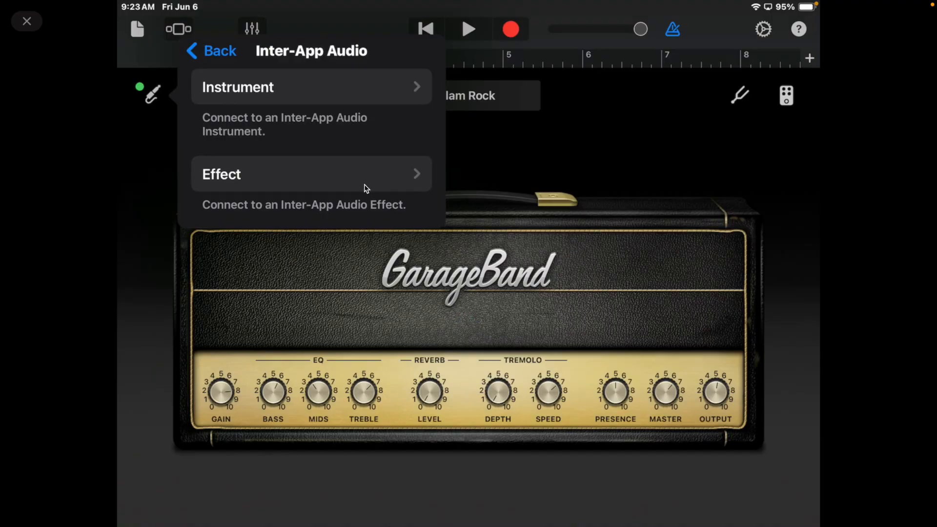
left_click(310, 174)
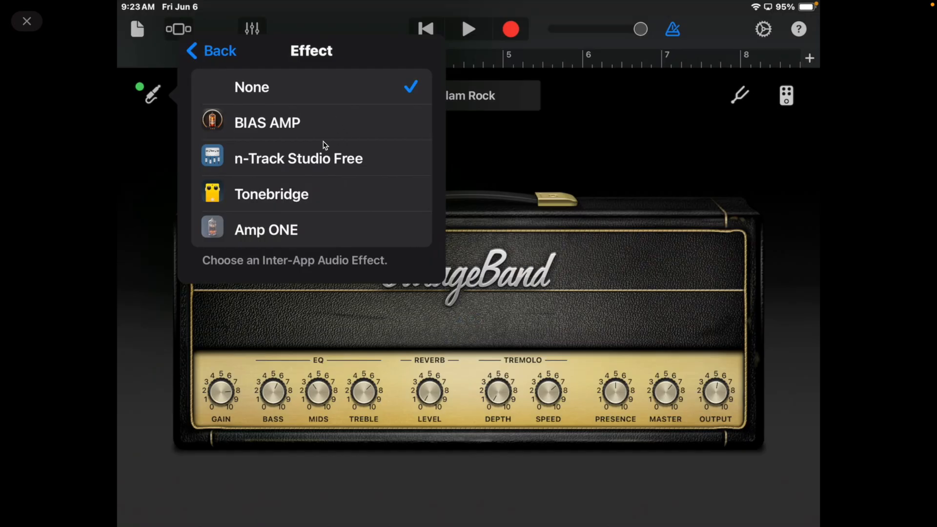
left_click(211, 50)
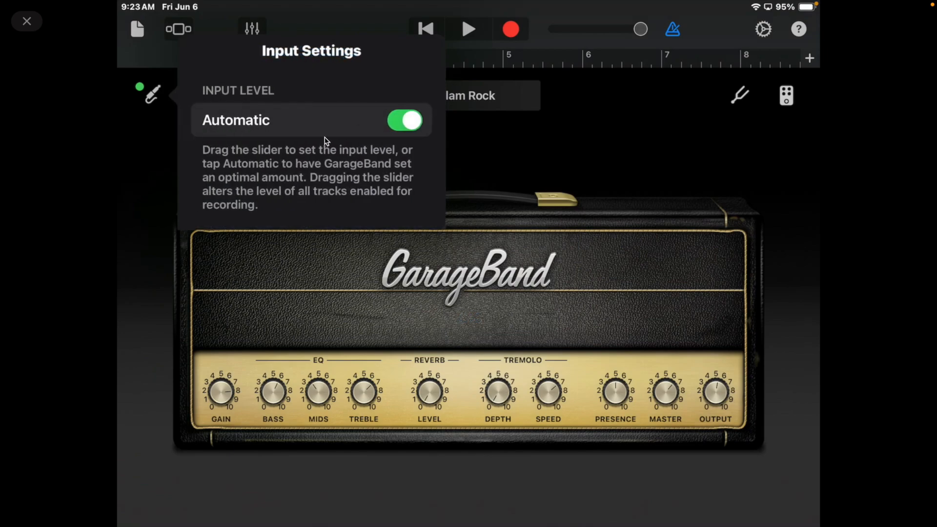
scroll("down", 3)
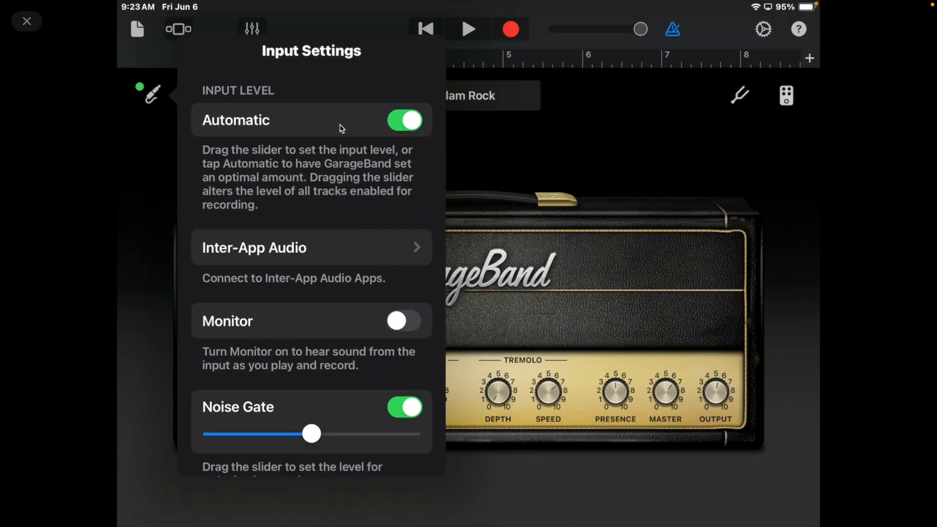
mouse_move(340, 129)
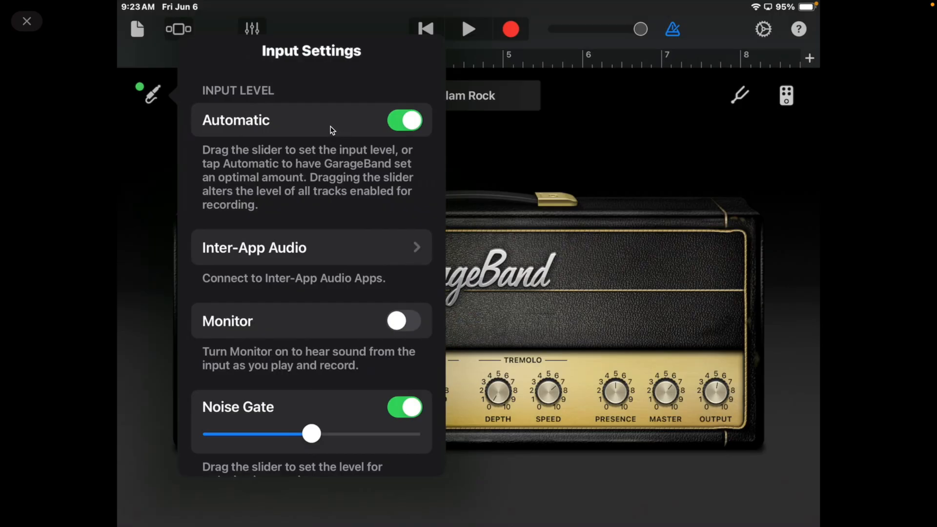
mouse_move(327, 130)
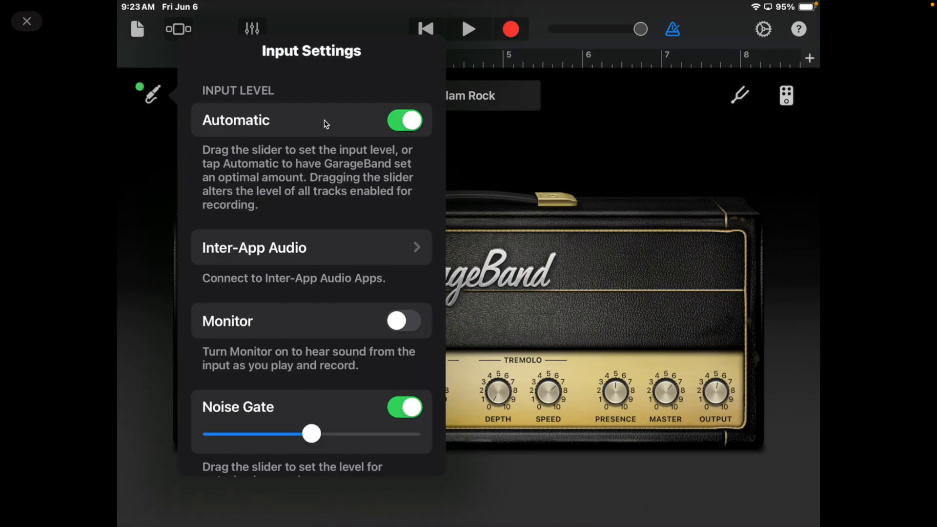
mouse_move(306, 270)
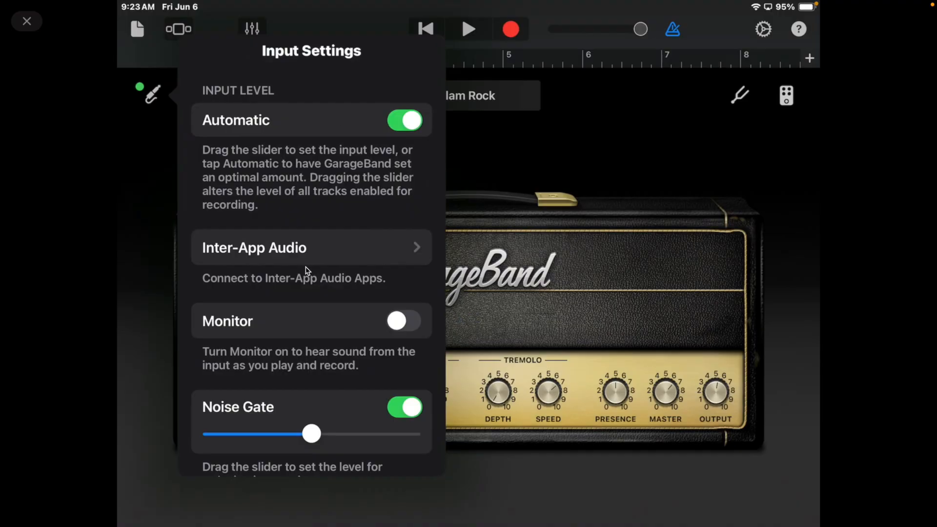
mouse_move(318, 218)
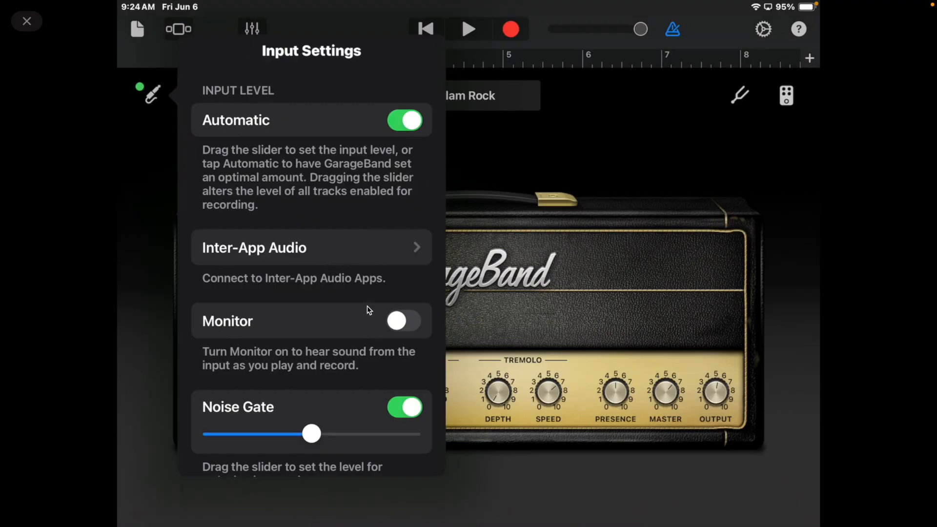
mouse_move(405, 302)
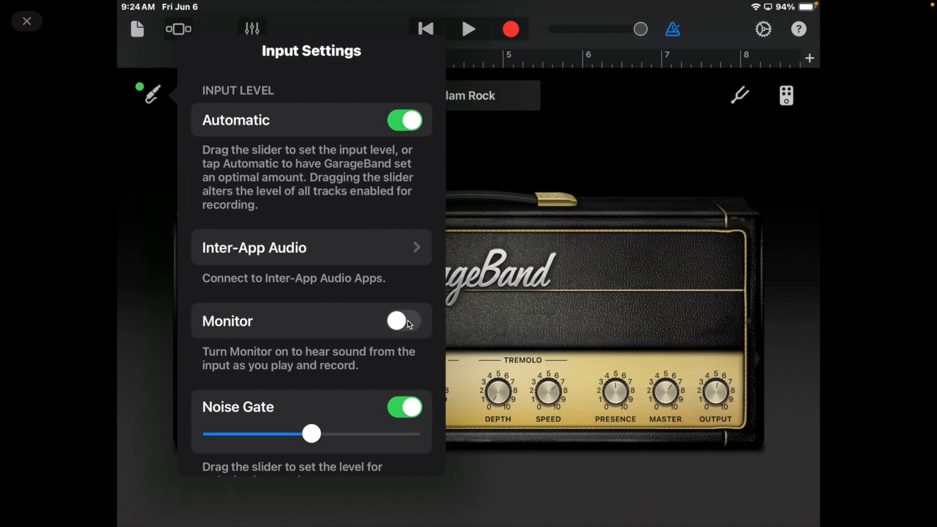
mouse_move(409, 323)
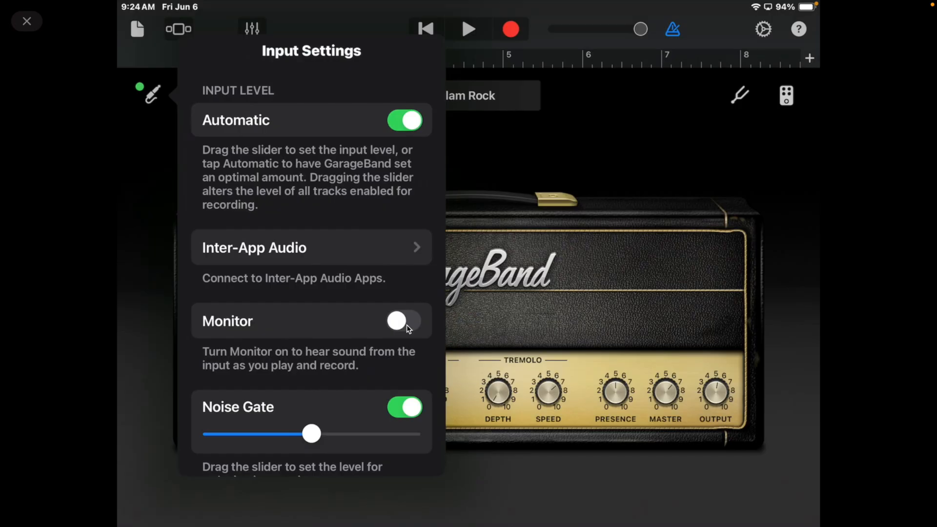
mouse_move(406, 332)
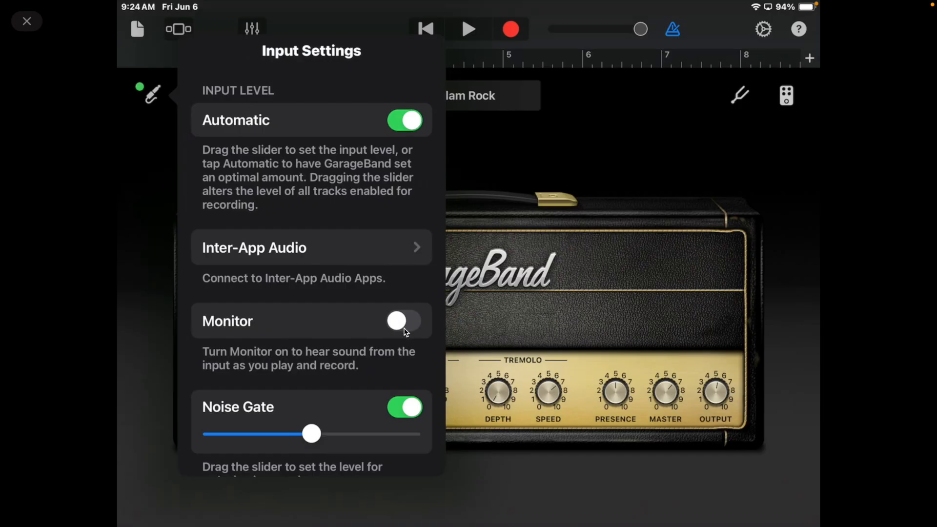
mouse_move(388, 443)
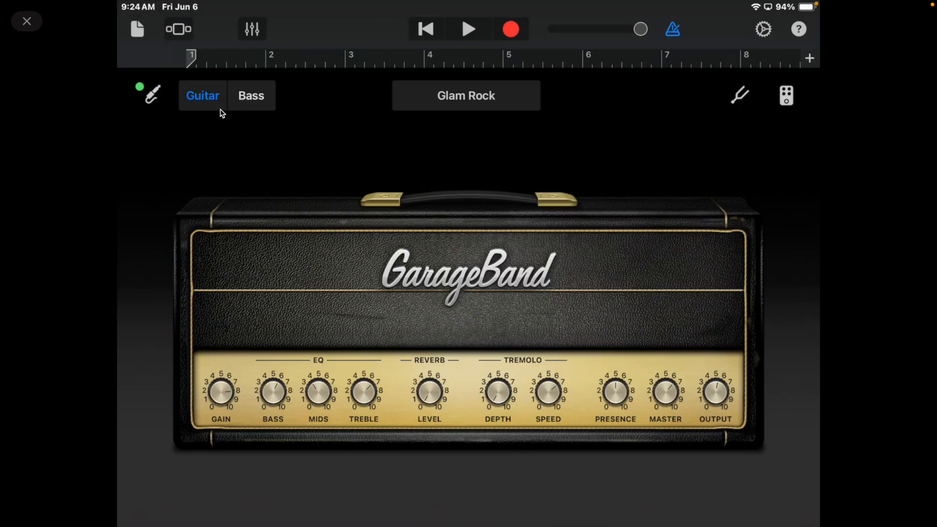
mouse_move(345, 109)
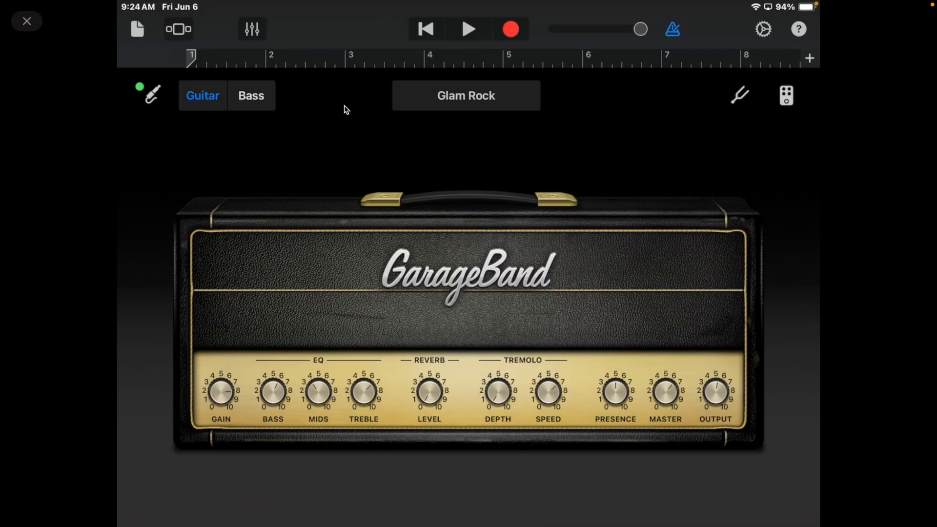
mouse_move(332, 124)
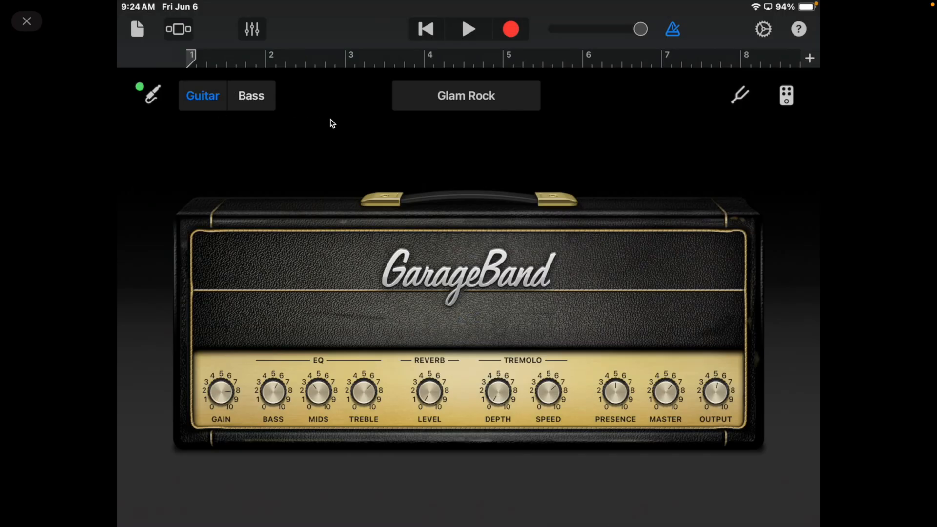
mouse_move(732, 100)
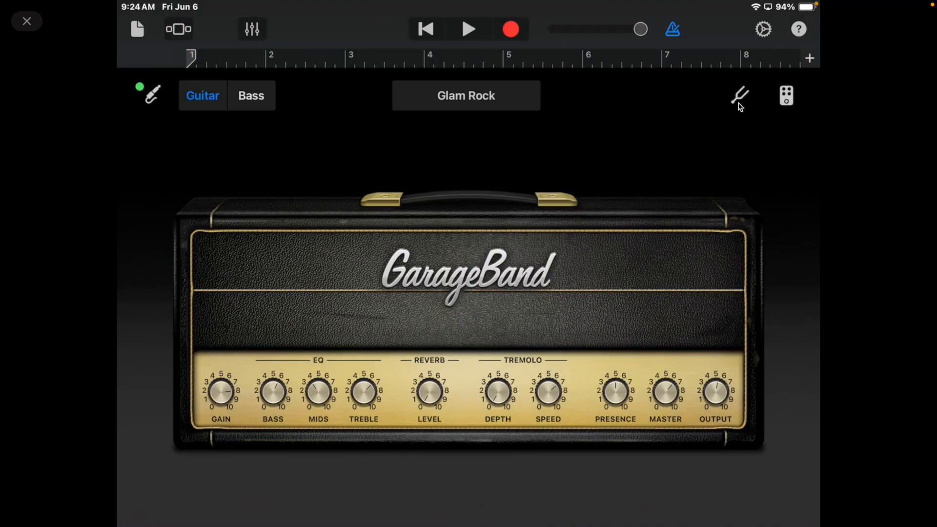
left_click(740, 94)
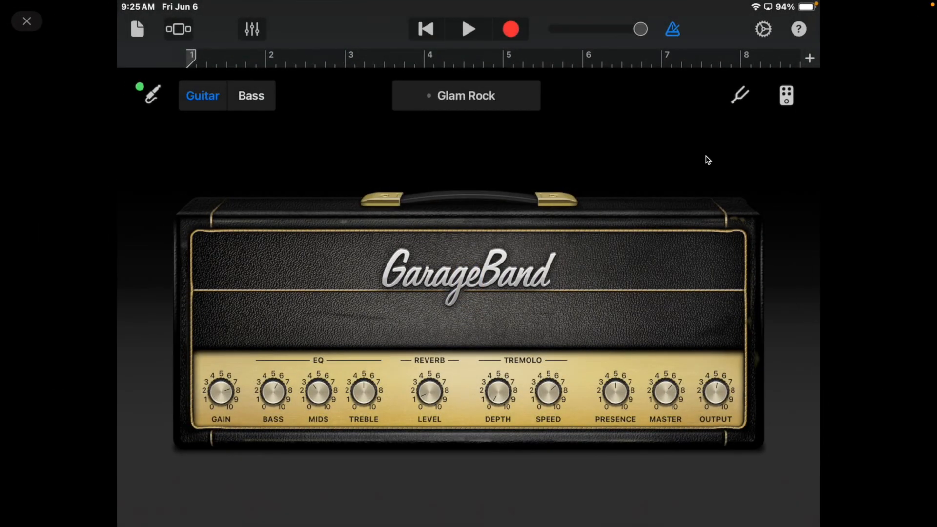
mouse_move(543, 258)
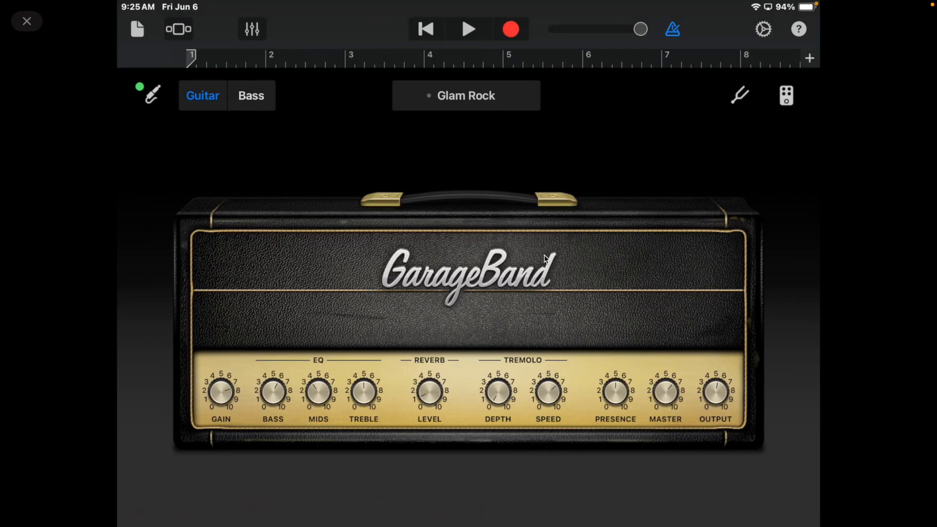
mouse_move(626, 261)
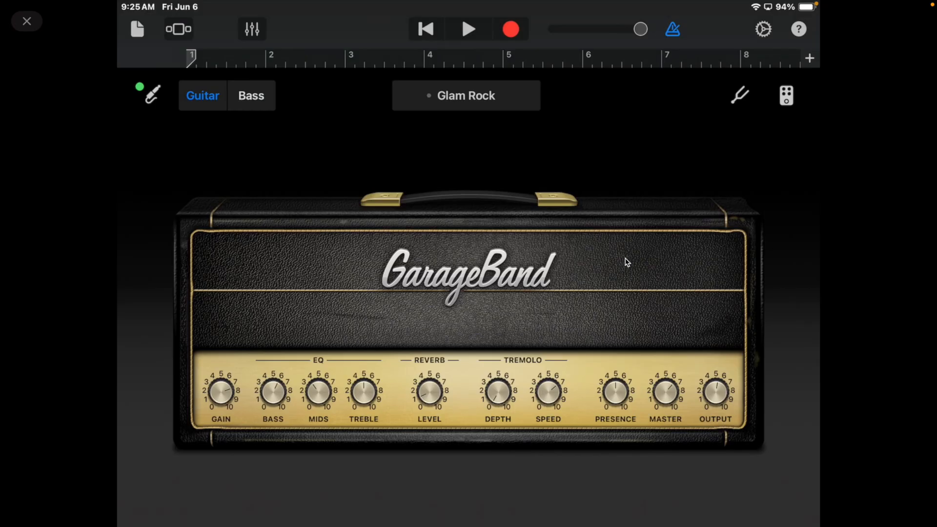
mouse_move(524, 247)
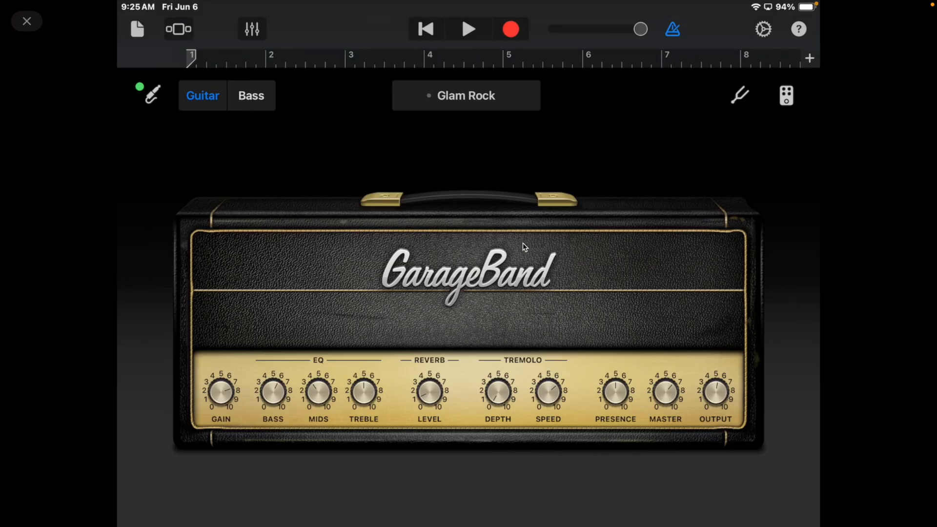
mouse_move(667, 333)
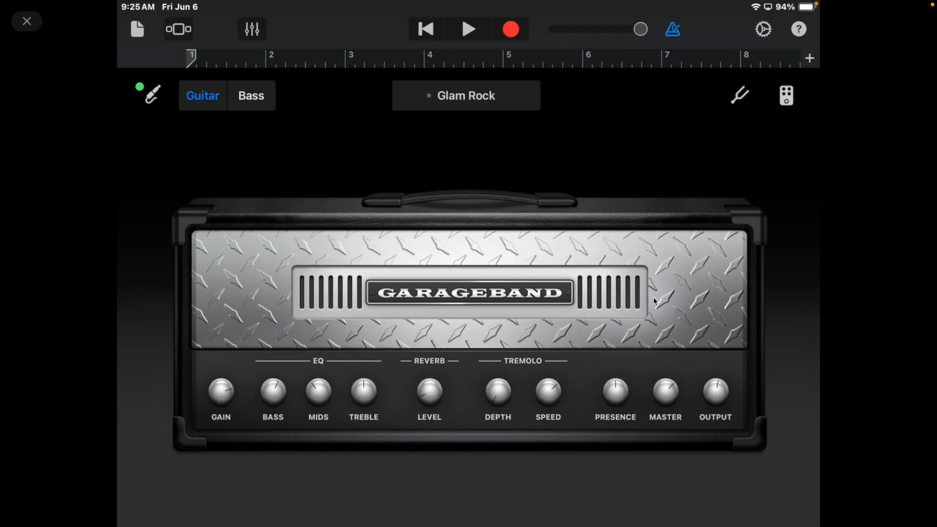
mouse_move(609, 323)
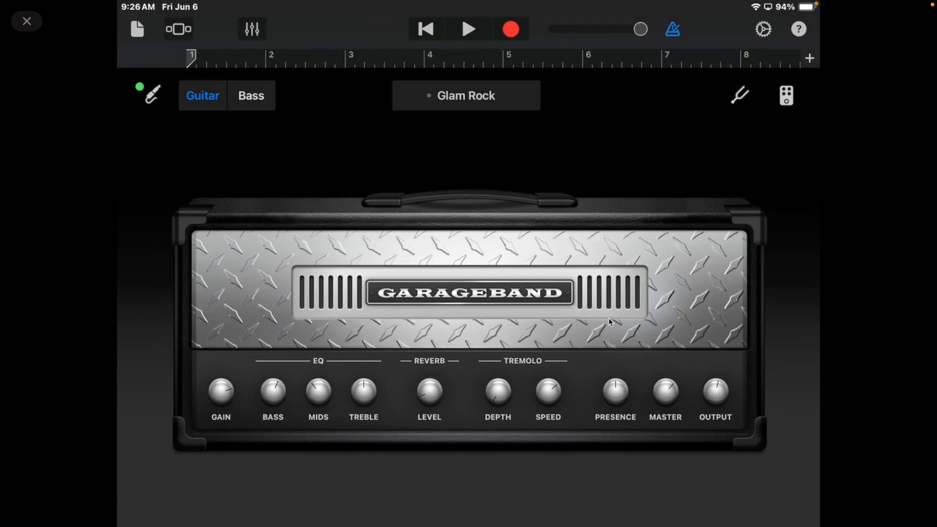
mouse_move(649, 211)
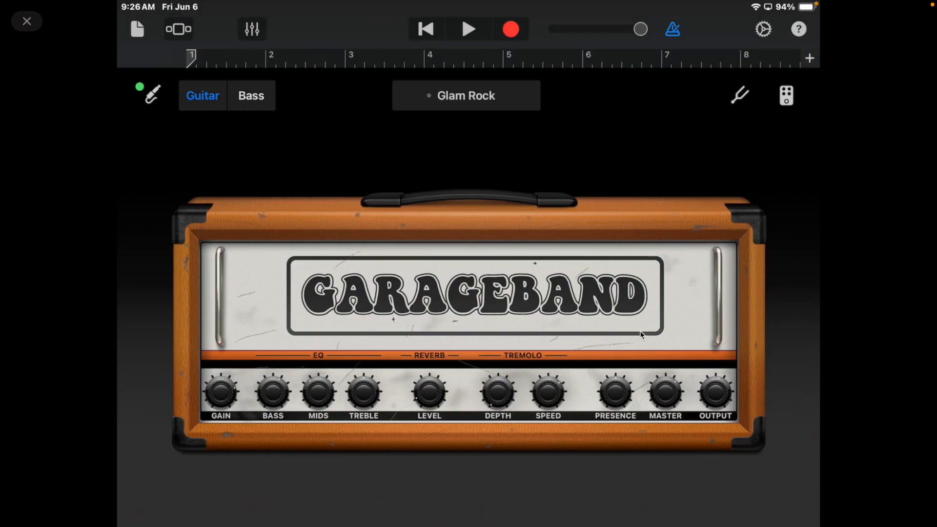
mouse_move(510, 94)
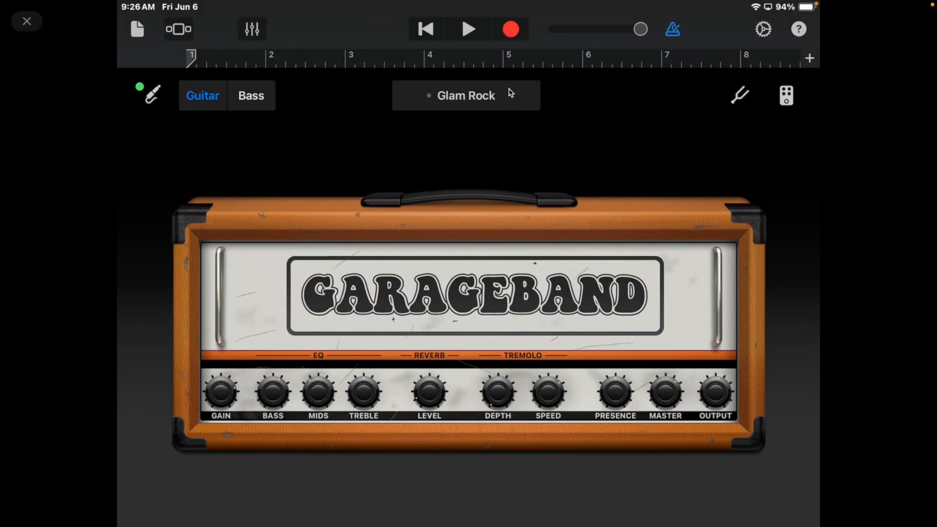
Choose Modern Metal from the Distorted presets, replacing the Glam Rock amp head.
left_click(466, 95)
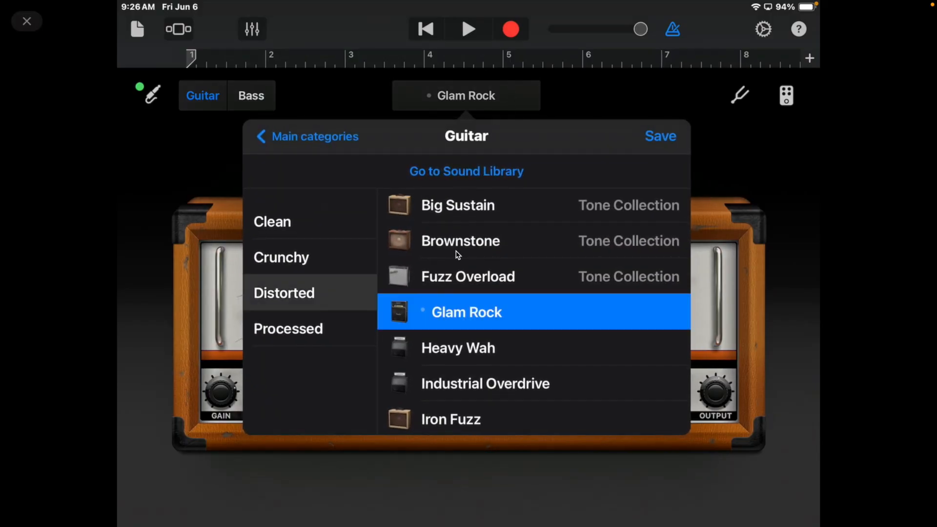
mouse_move(309, 203)
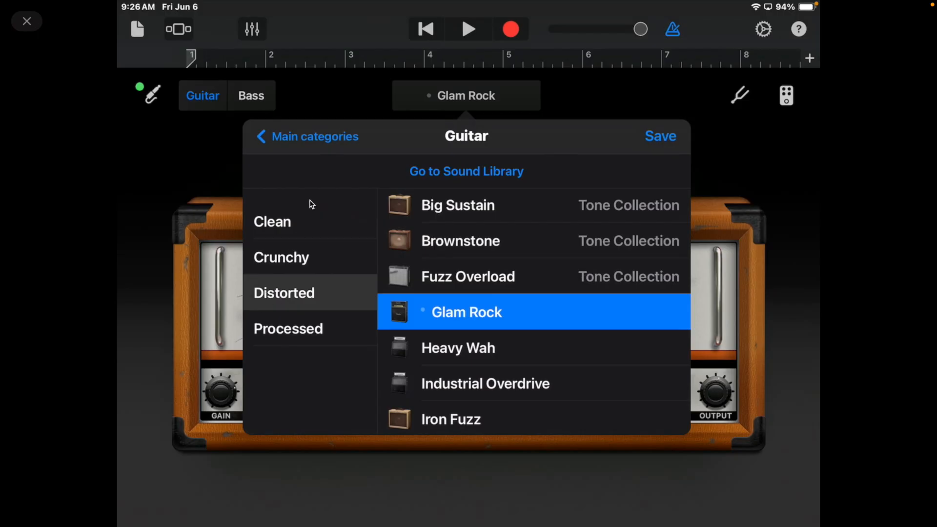
mouse_move(333, 334)
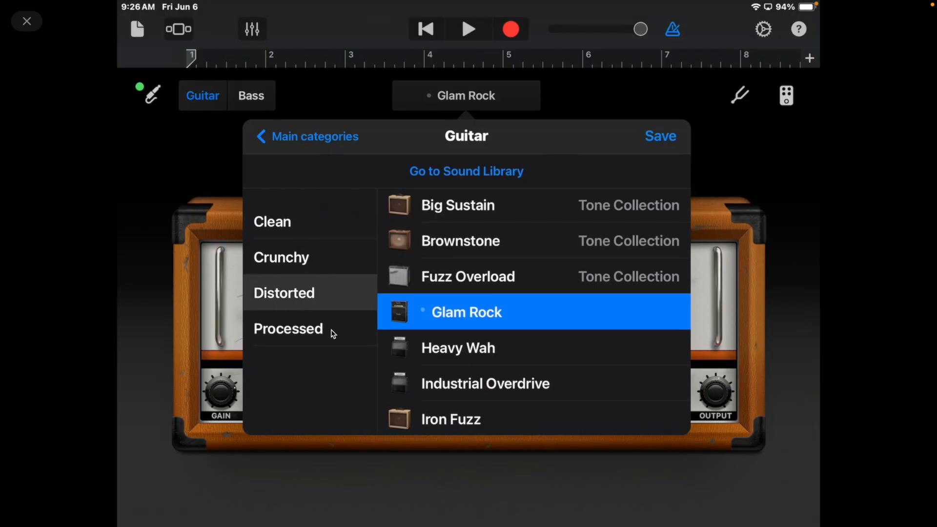
mouse_move(502, 262)
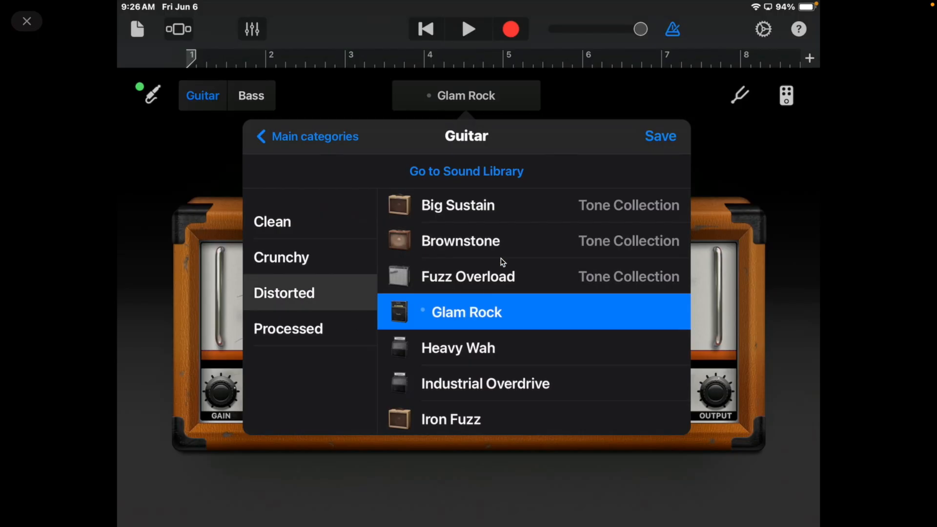
scroll("down", 3)
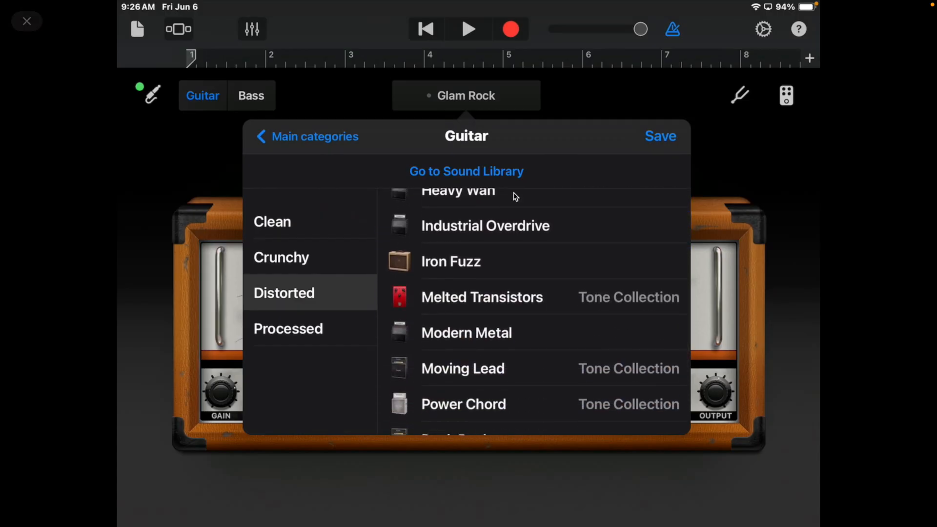
mouse_move(481, 350)
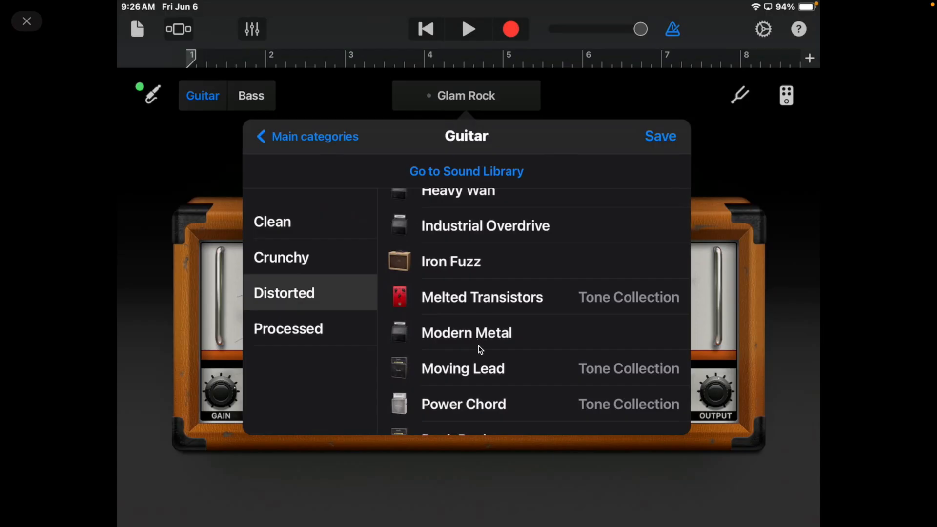
left_click(466, 332)
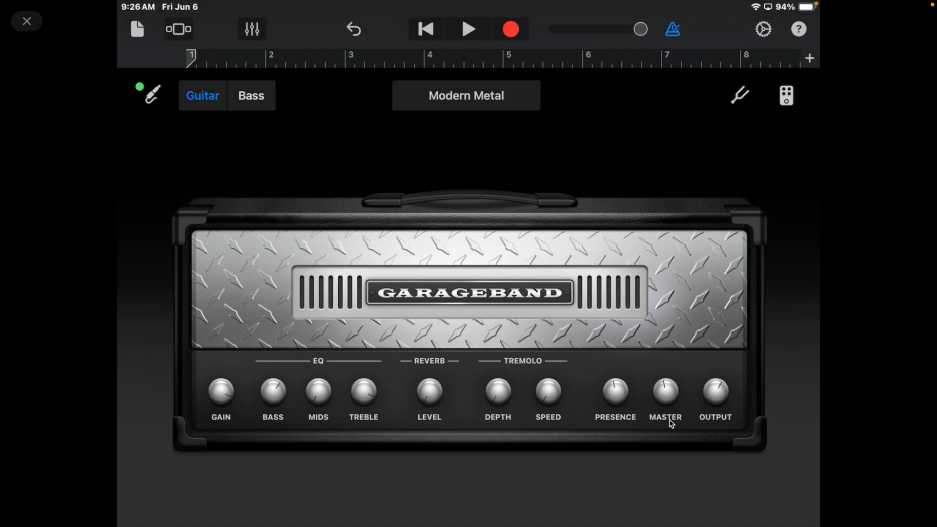
mouse_move(721, 341)
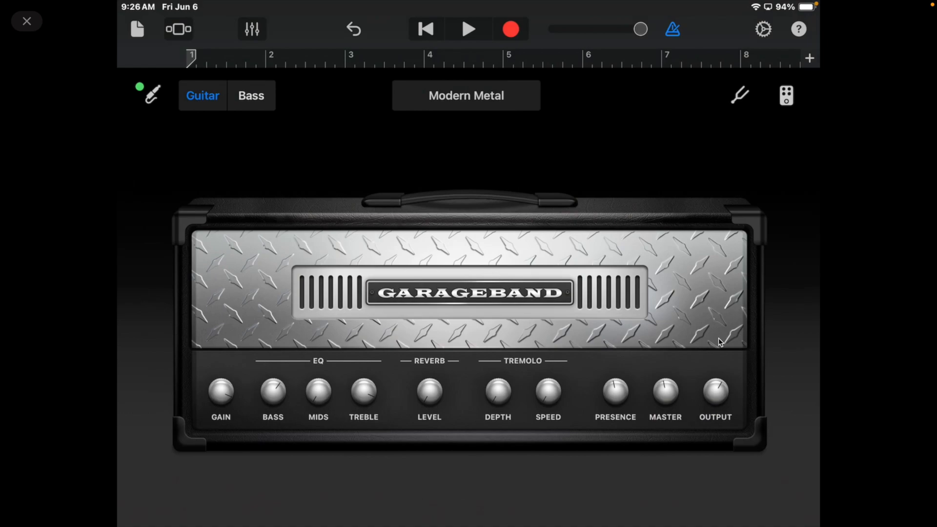
mouse_move(786, 96)
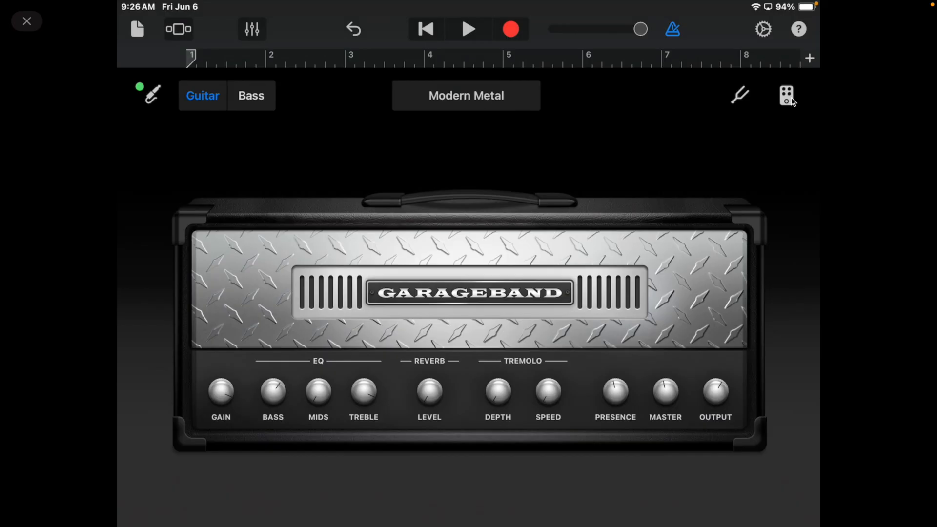
Show the Modern Metal pedalboard with its Hi-Drive and Vintage Drive stompboxes.
left_click(786, 95)
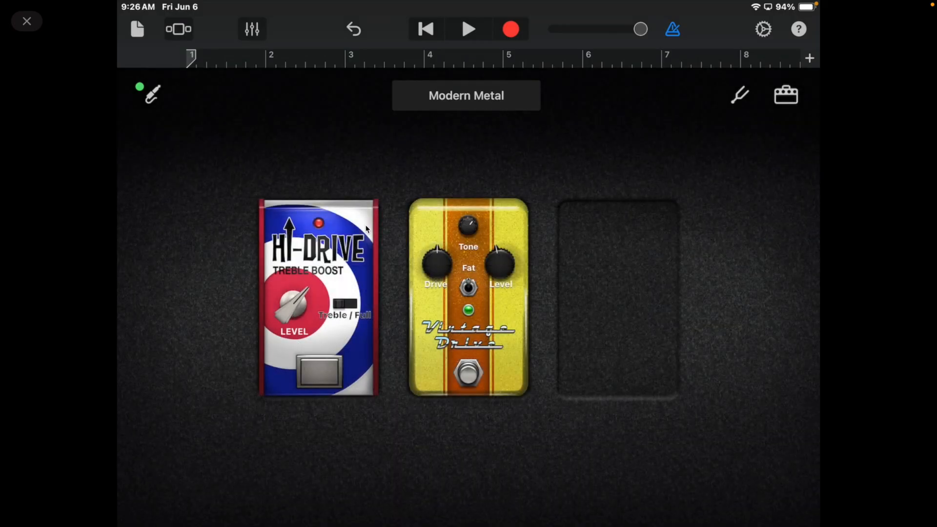
mouse_move(436, 269)
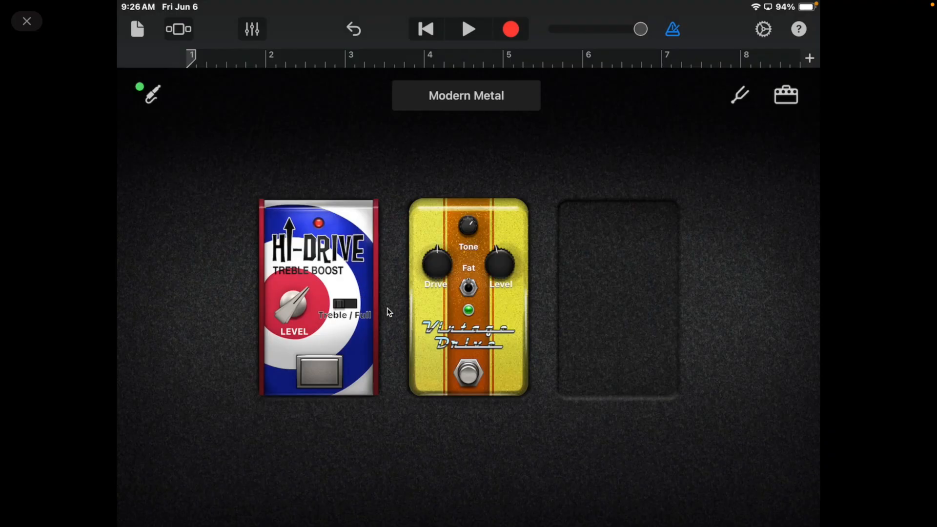
mouse_move(504, 315)
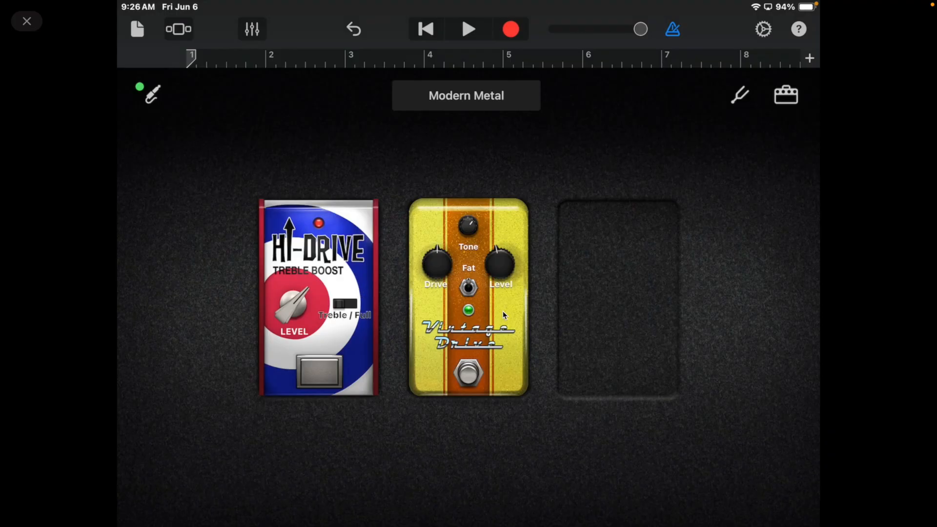
mouse_move(574, 314)
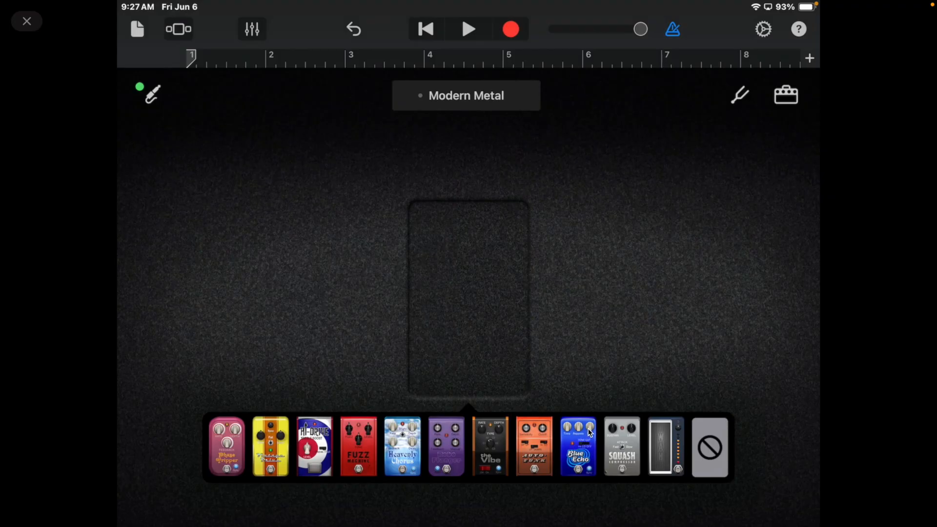
mouse_move(596, 443)
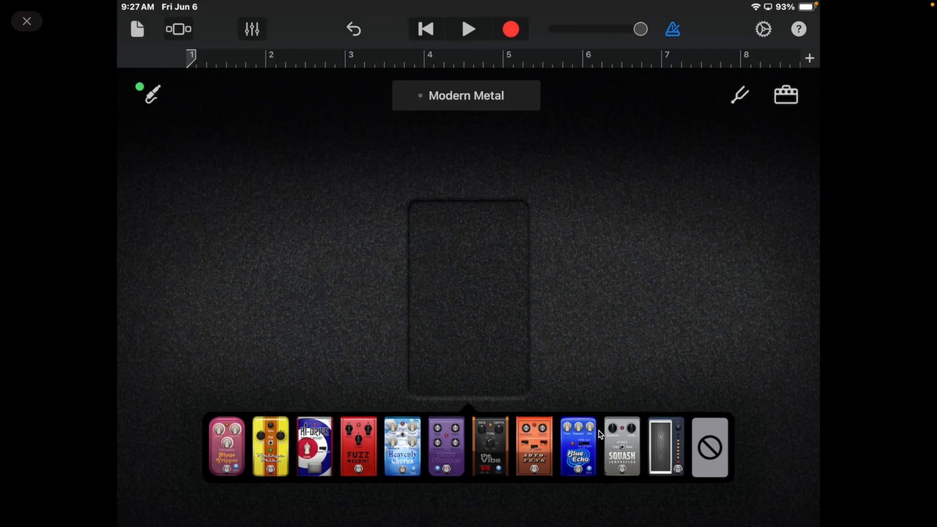
mouse_move(603, 441)
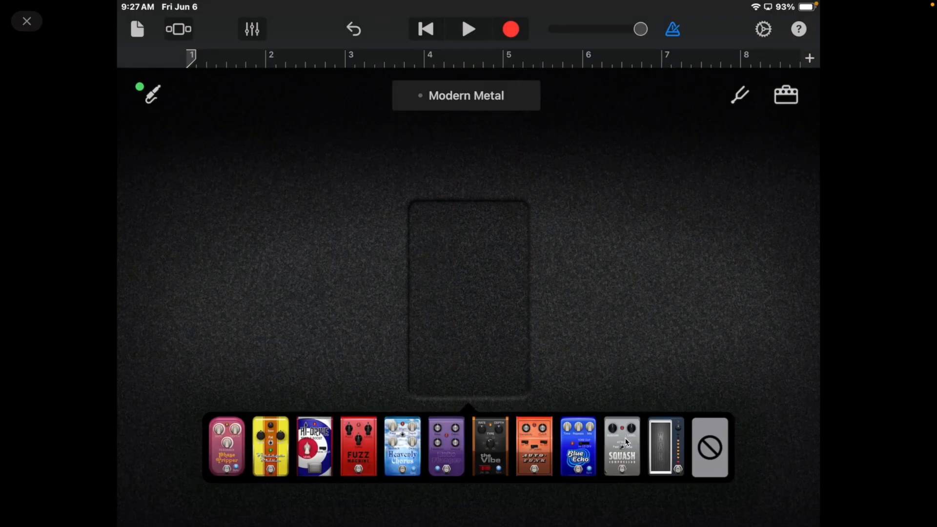
mouse_move(627, 445)
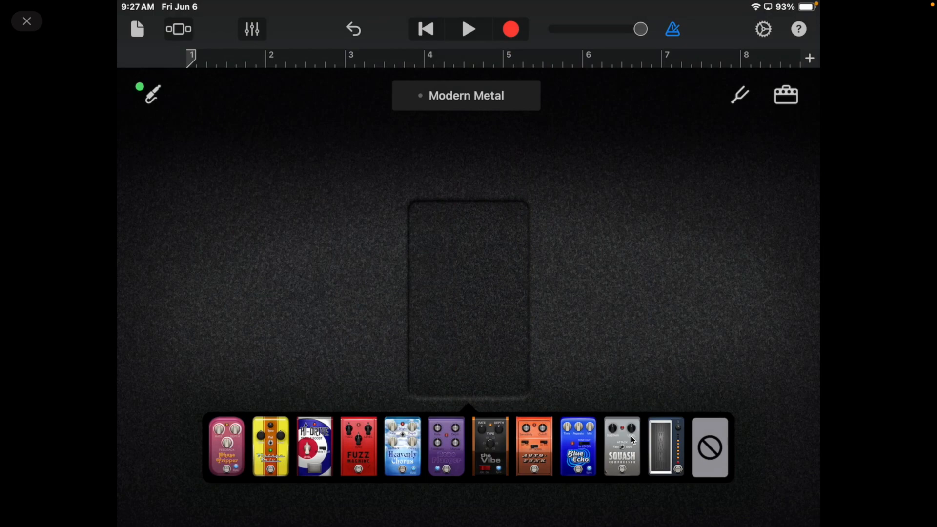
mouse_move(636, 481)
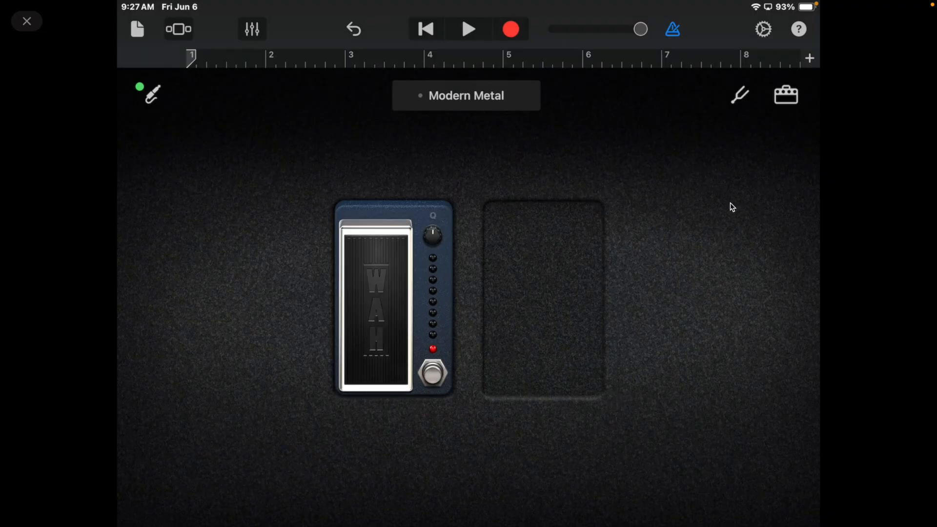
mouse_move(703, 91)
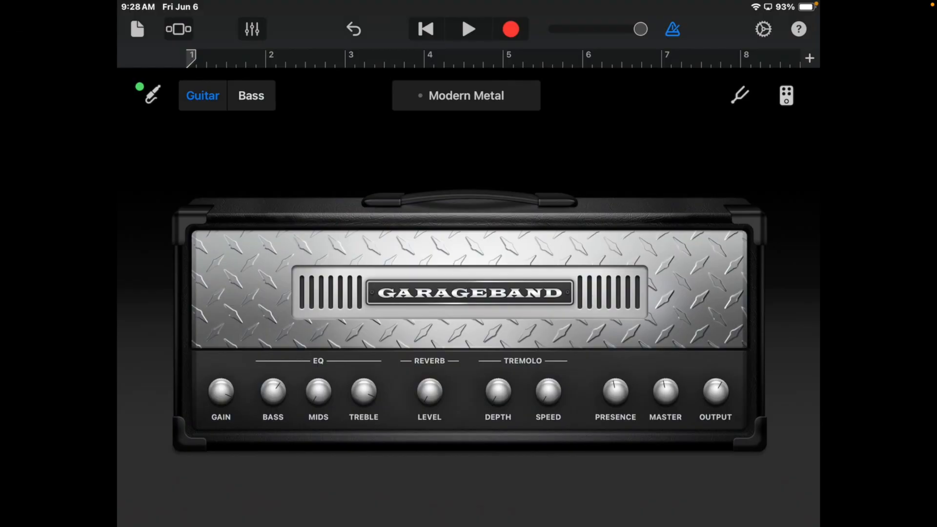
Switch to the Bass side, showing the GB direct box instead of the amp head.
left_click(251, 95)
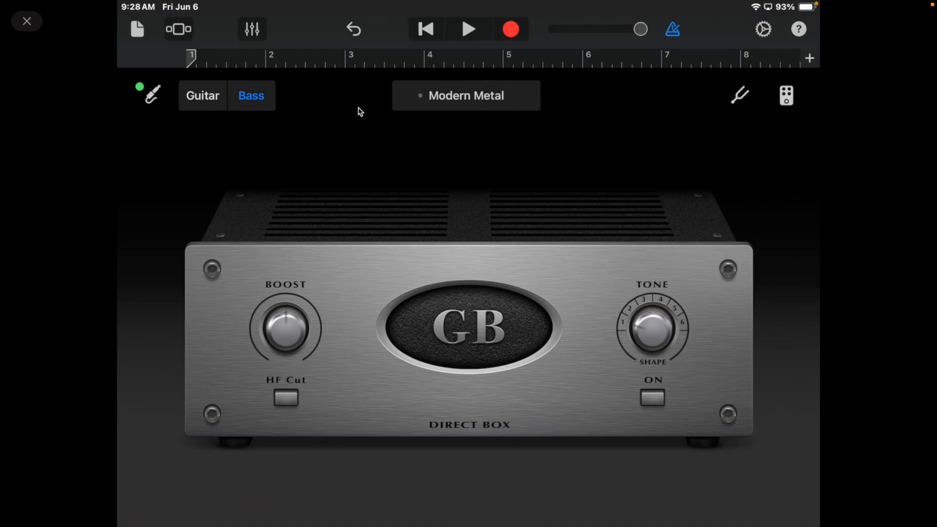
mouse_move(462, 163)
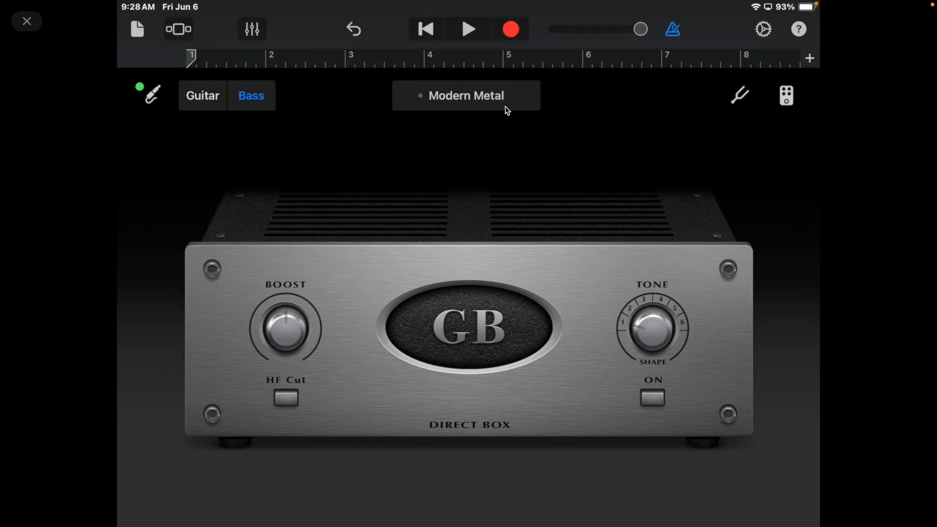
mouse_move(524, 137)
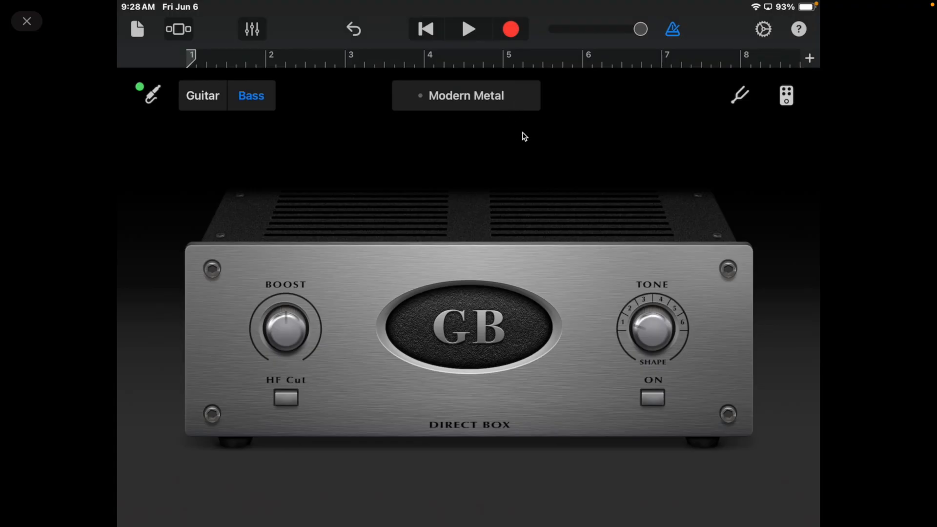